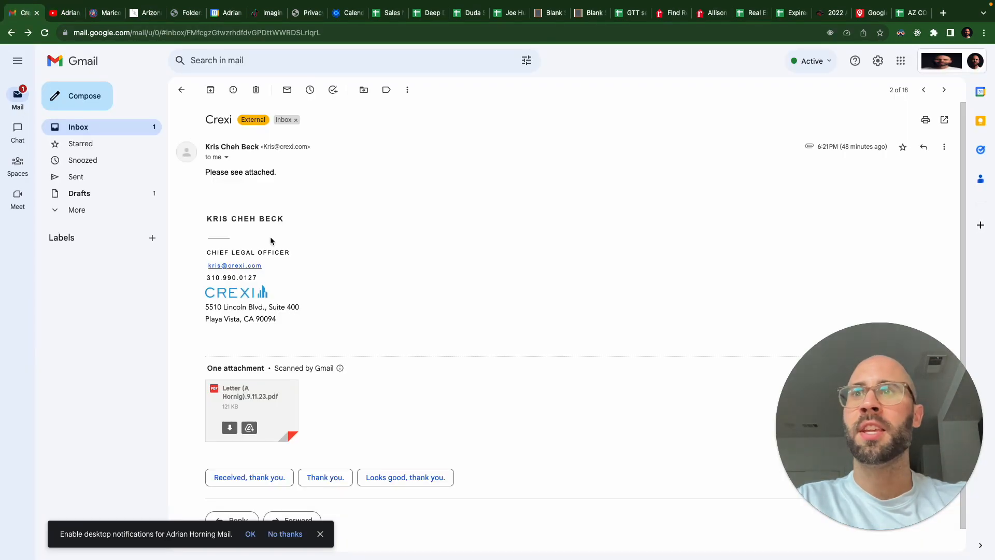
mouse_move(253, 291)
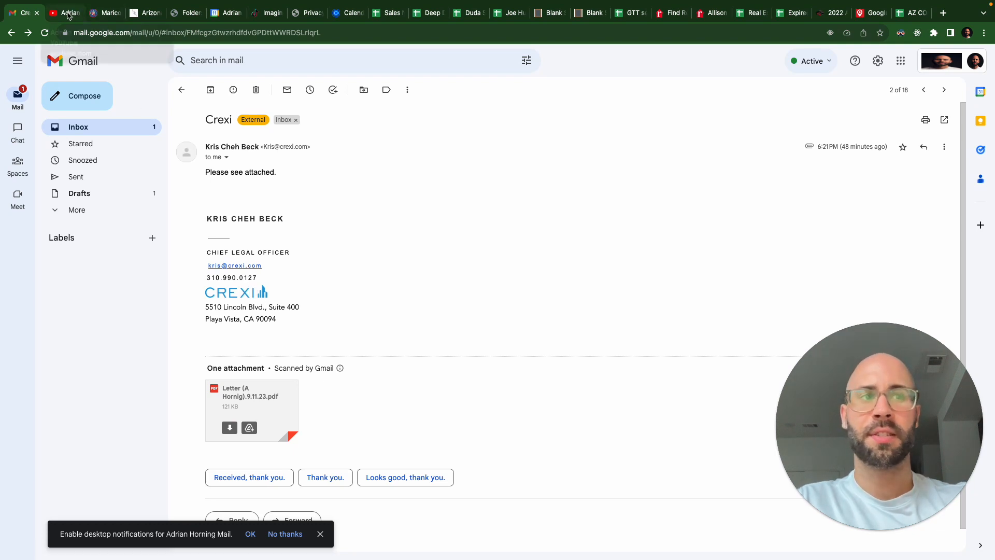
Step: Open the channel's YouTube video on reverse engineering the Crexi API
click(63, 12)
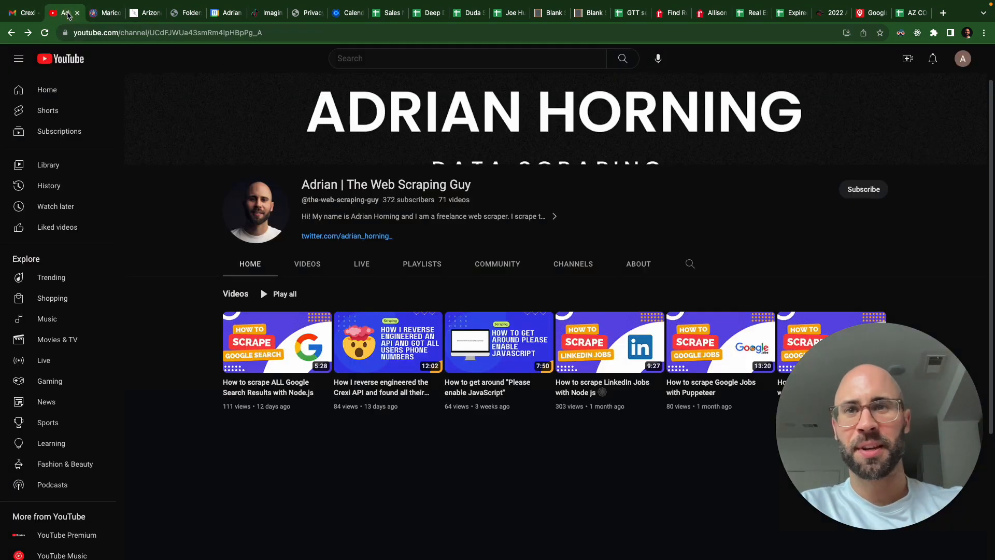
mouse_move(387, 341)
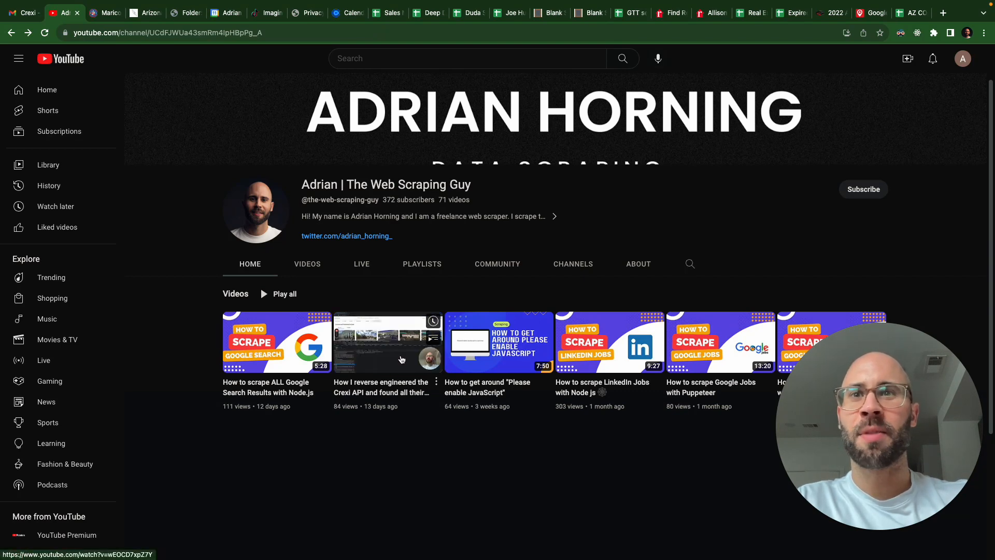
click(386, 342)
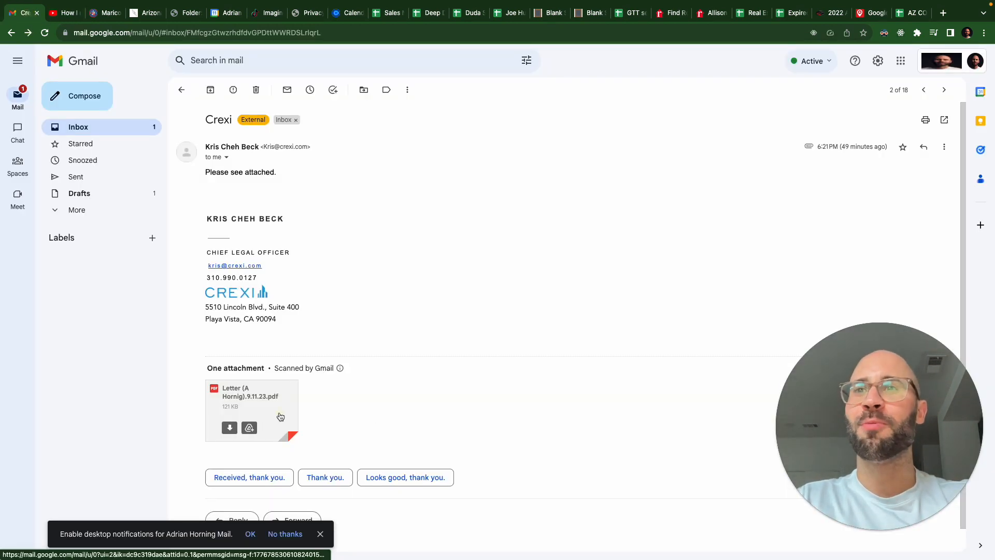
Step: Open the attached Crexi legal letter PDF in Gmail's preview and read its opening claims
click(251, 411)
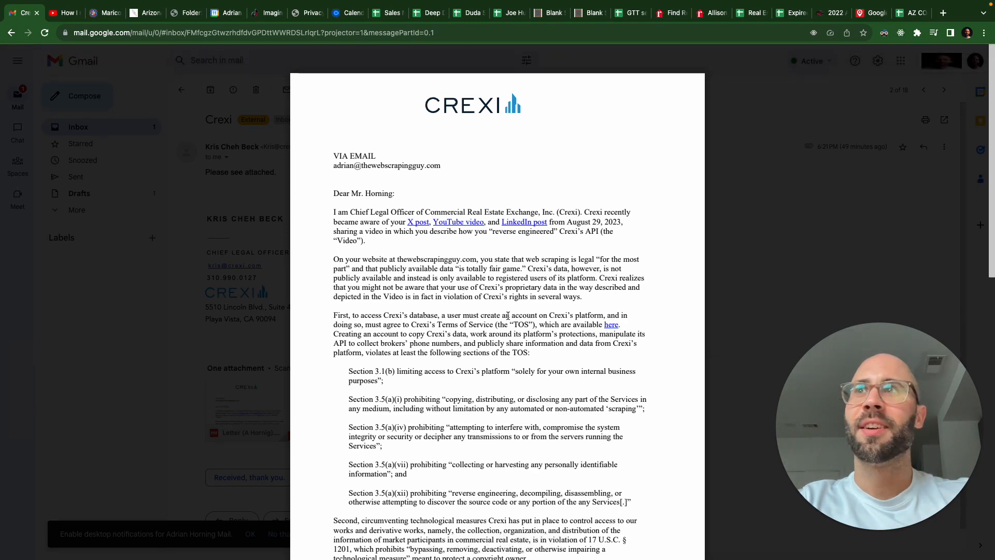
scroll(down, 3)
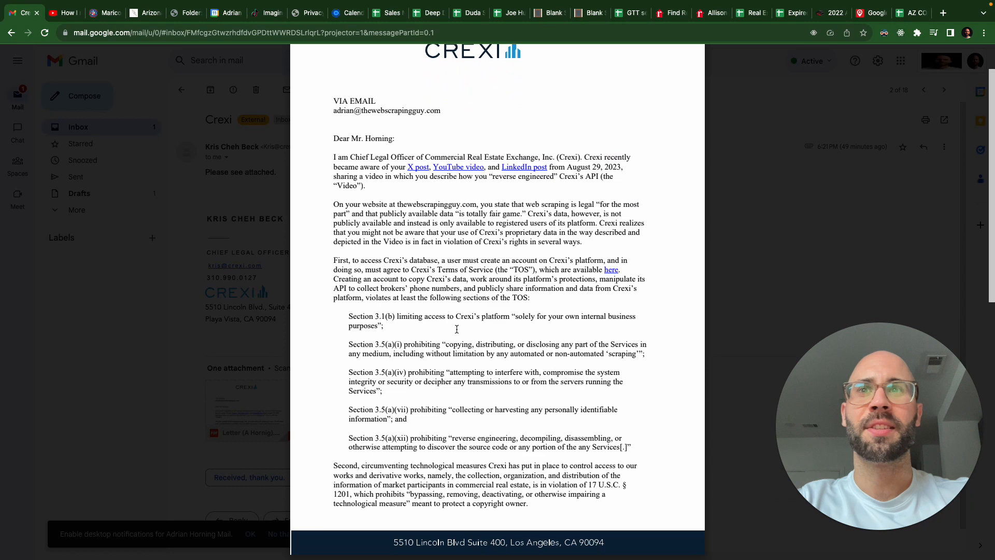
scroll(down, 3)
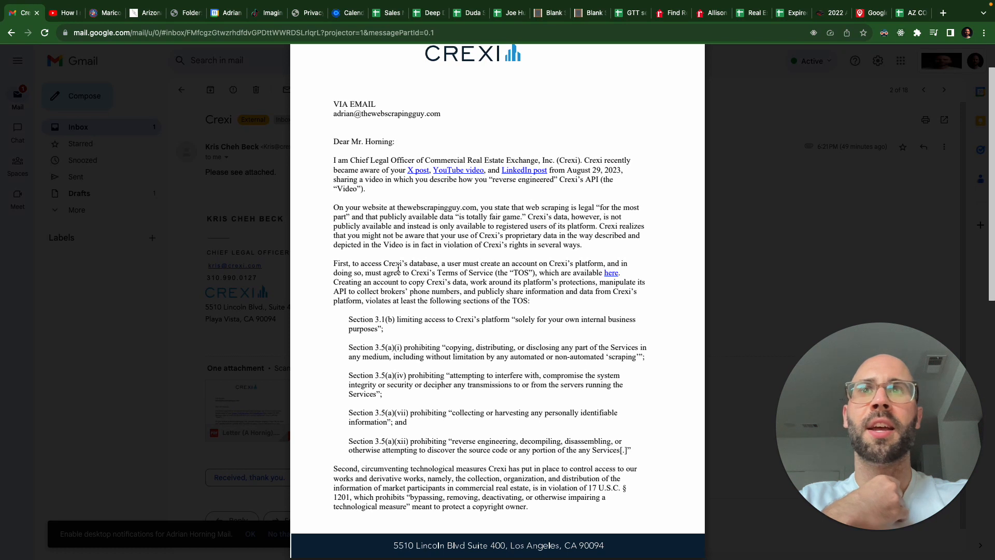
Step: Highlight the passages on Crexi's proprietary data, the account-and-agree requirement, and copying Crexi's data
drag(394, 226, 461, 244)
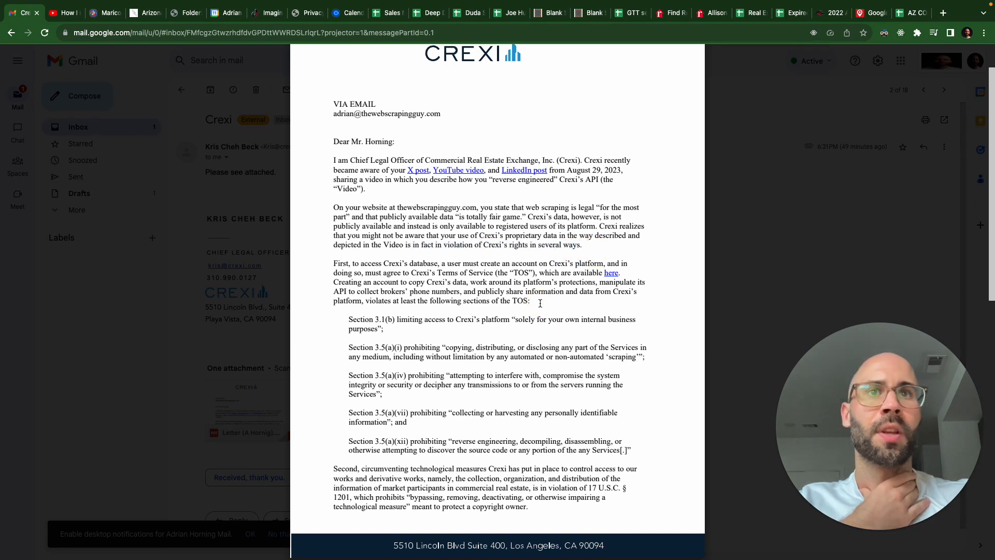
mouse_move(363, 250)
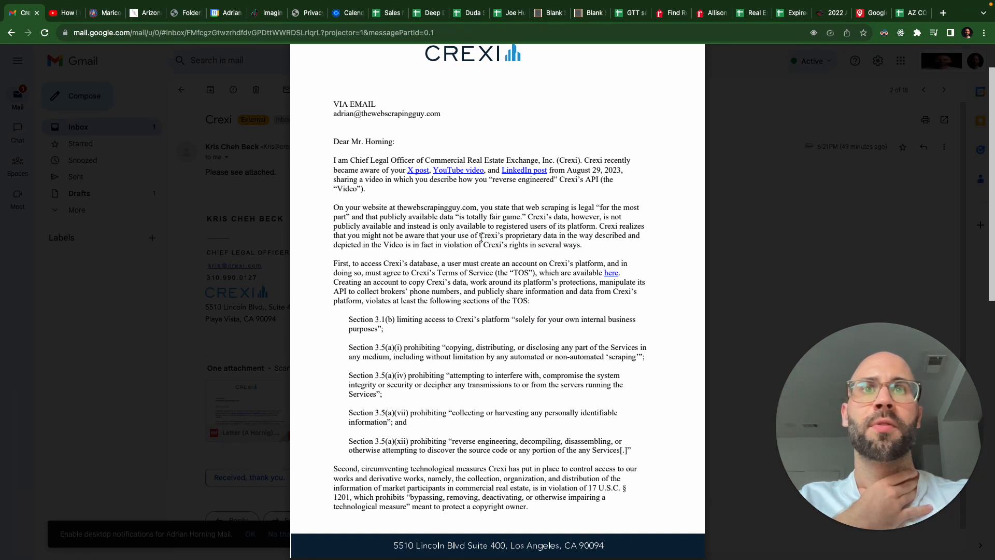
drag(471, 236, 625, 236)
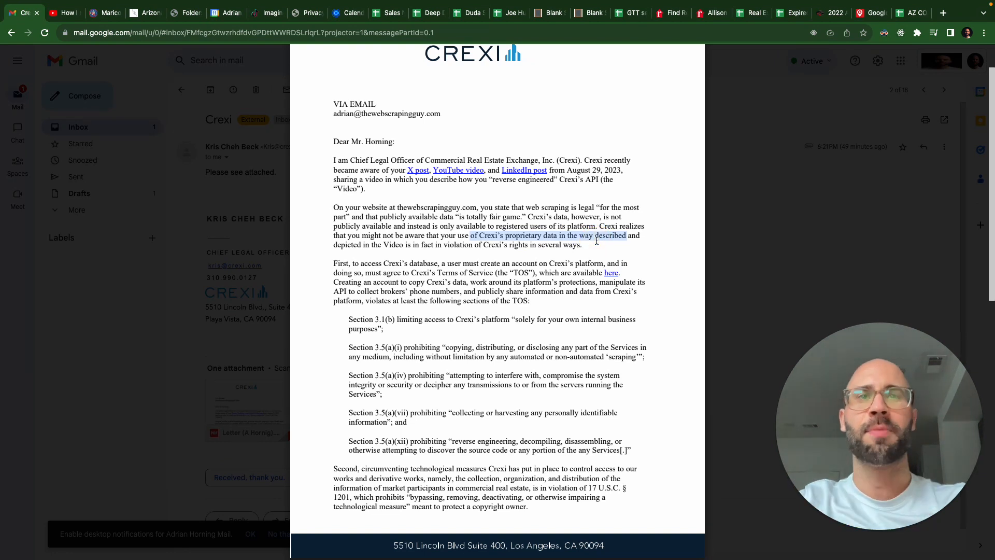
mouse_move(334, 262)
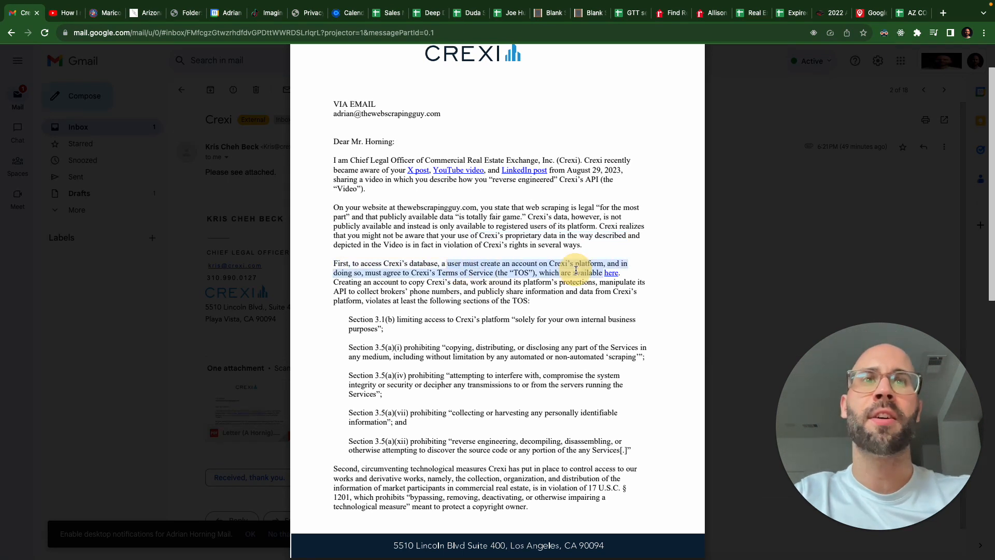
drag(575, 266, 593, 291)
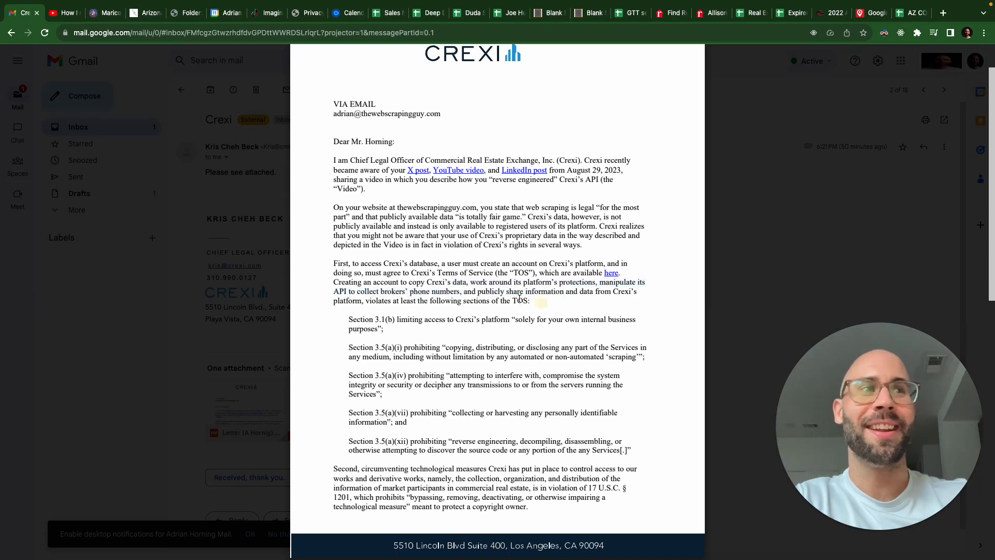
drag(374, 282, 530, 300)
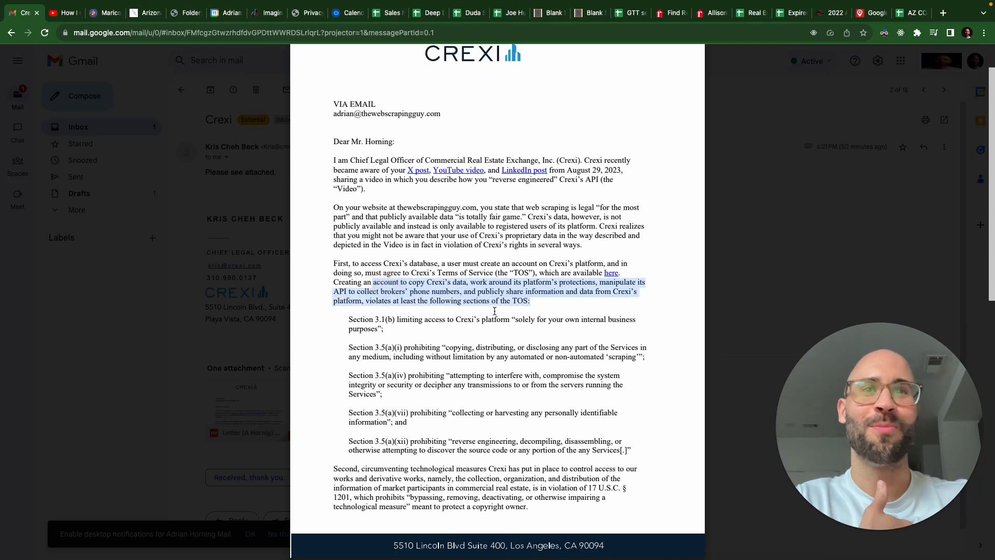
Step: Read down to the listed TOS sections and clear the highlighted passages
scroll(down, 3)
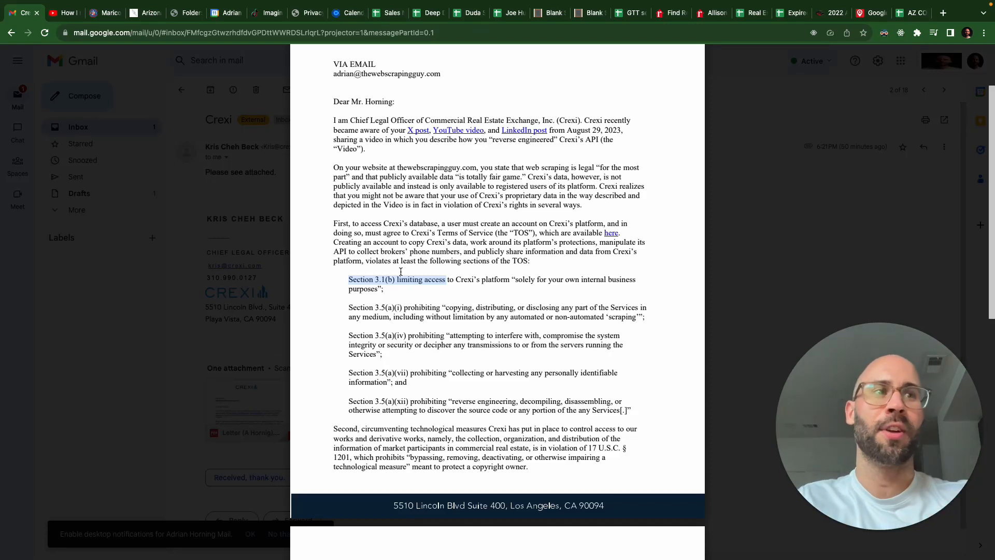
scroll(down, 3)
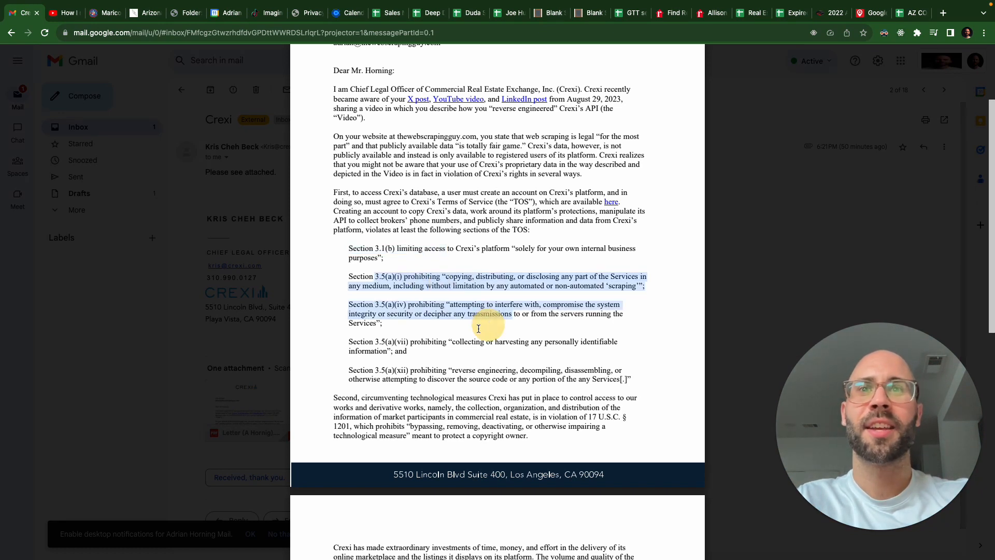
click(478, 328)
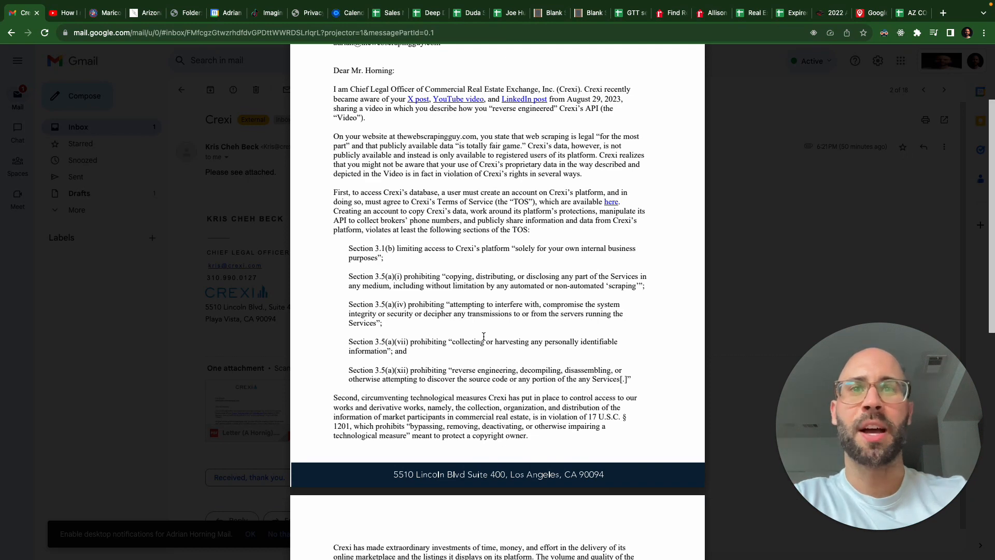
Step: Scroll through the letter's list of violated TOS sections to its closing request and signature
scroll(down, 3)
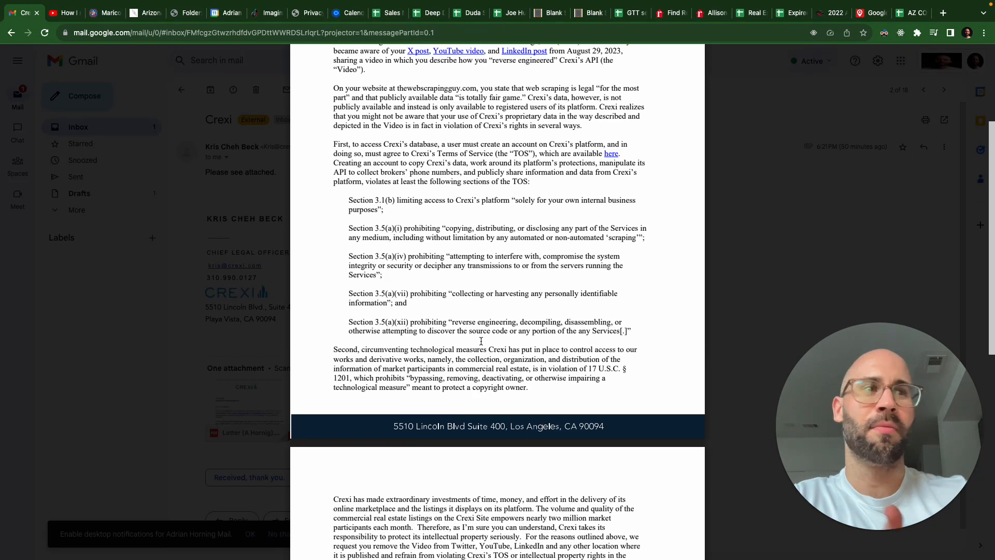
scroll(down, 3)
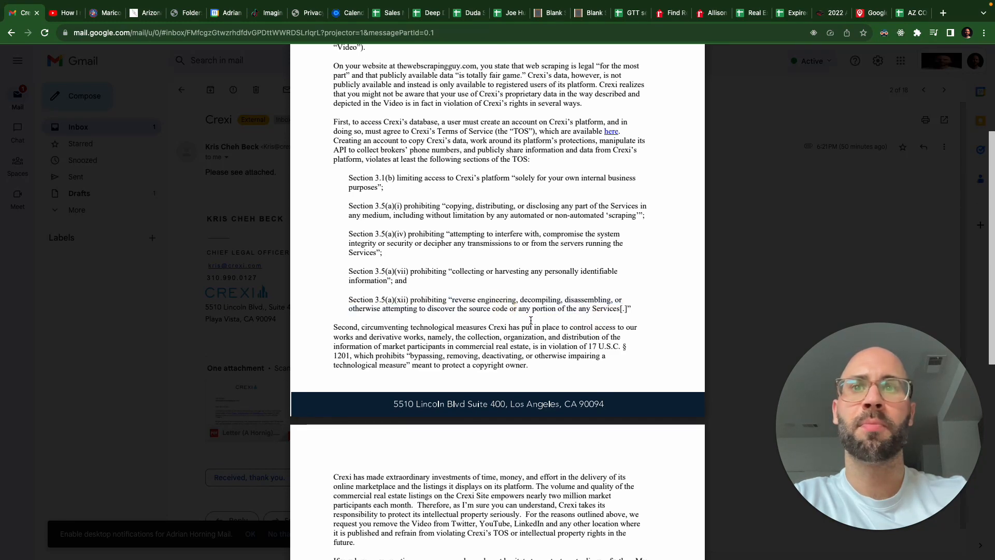
scroll(up, 3)
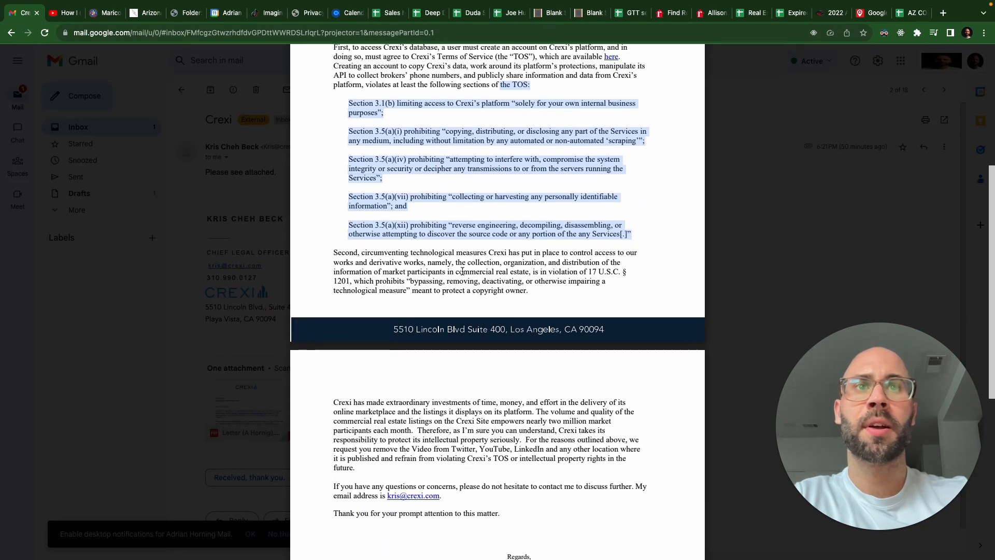
scroll(down, 3)
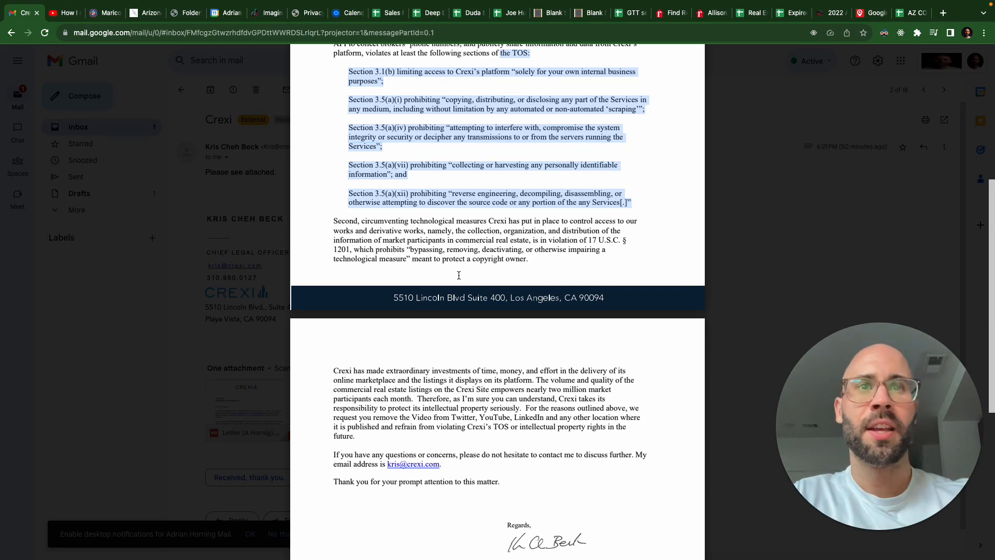
scroll(down, 3)
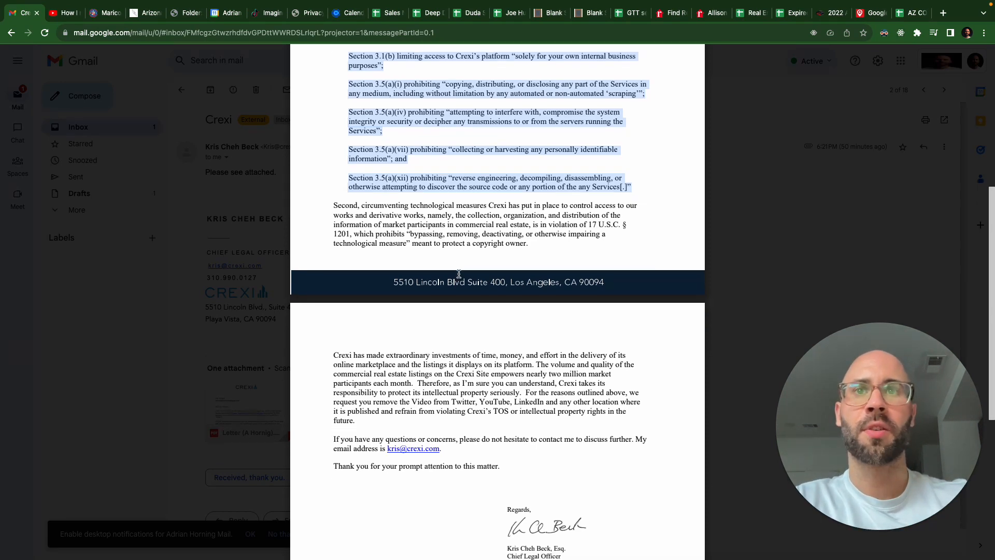